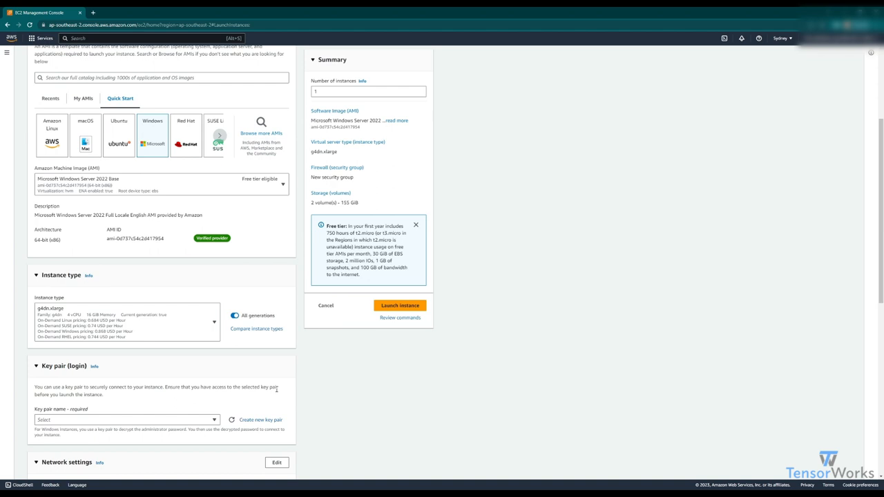
- Create a new RSA .pem key pair named AWSDemoKey for this launch
left_click(259, 420)
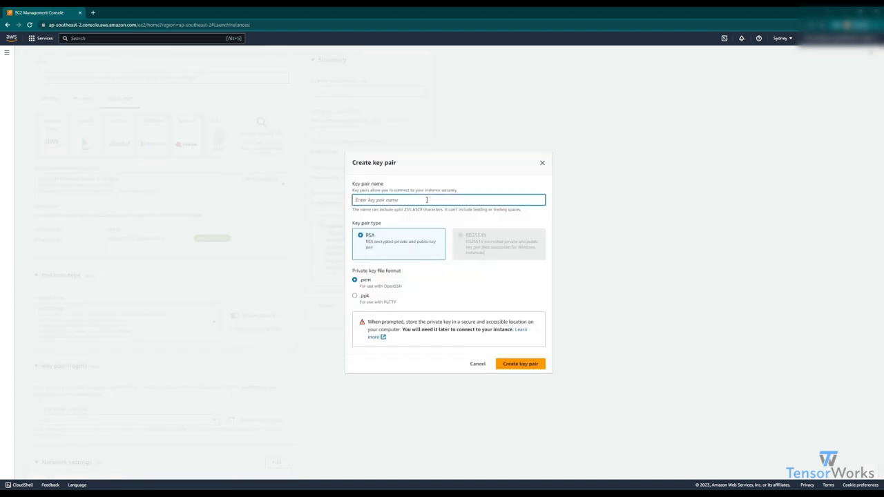
type("AWS G")
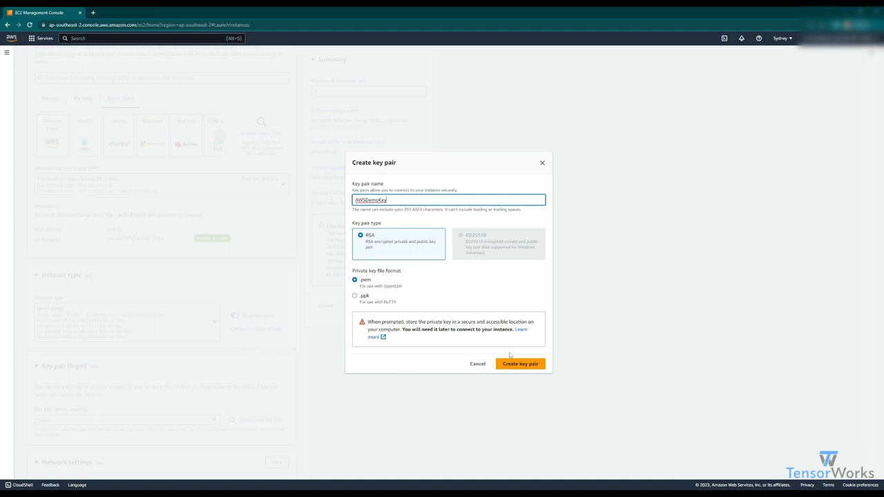
left_click(519, 364)
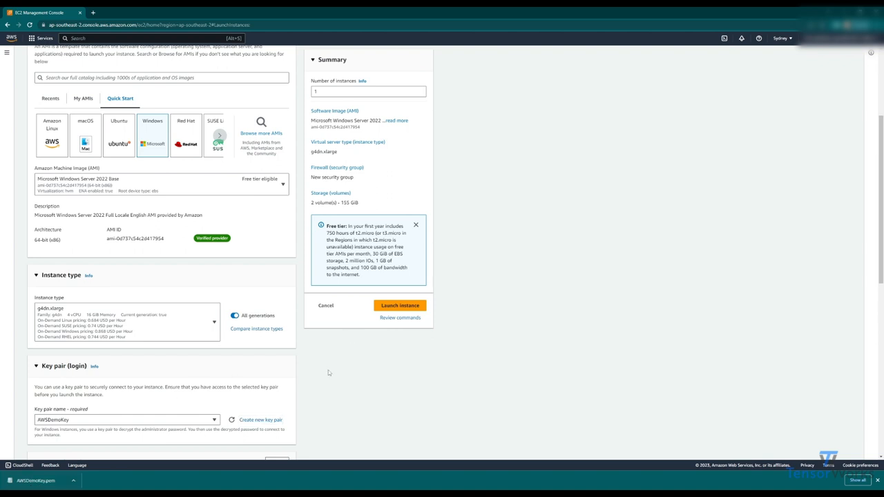
scroll("down", 3)
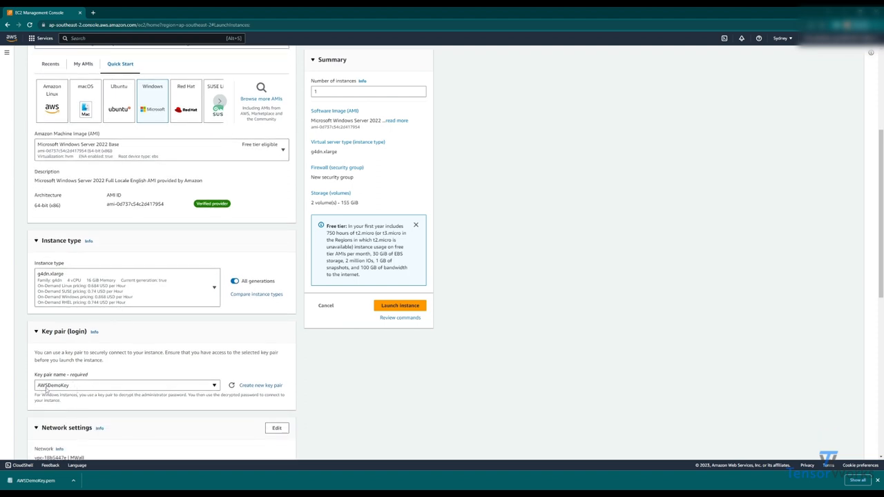
scroll("down", 3)
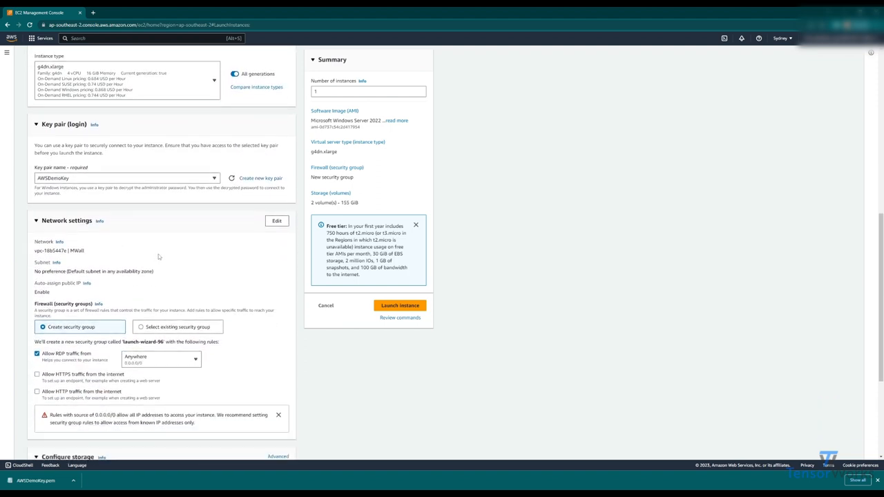
scroll("down", 3)
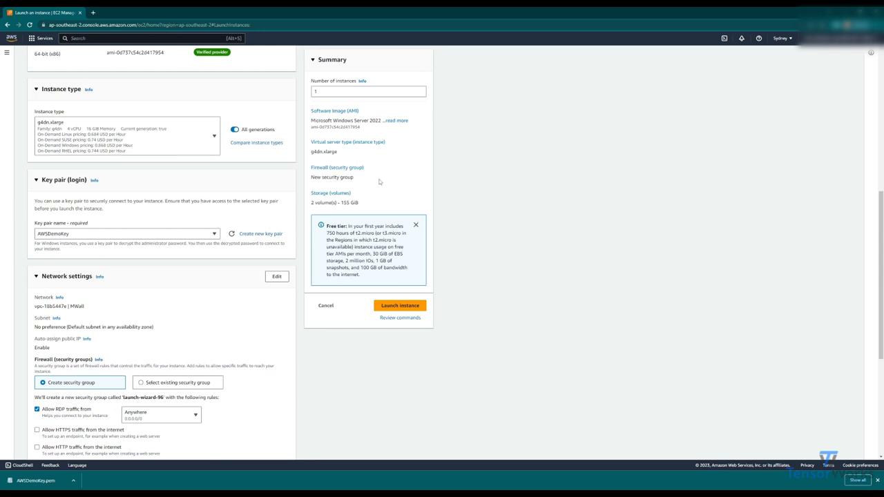
left_click(780, 39)
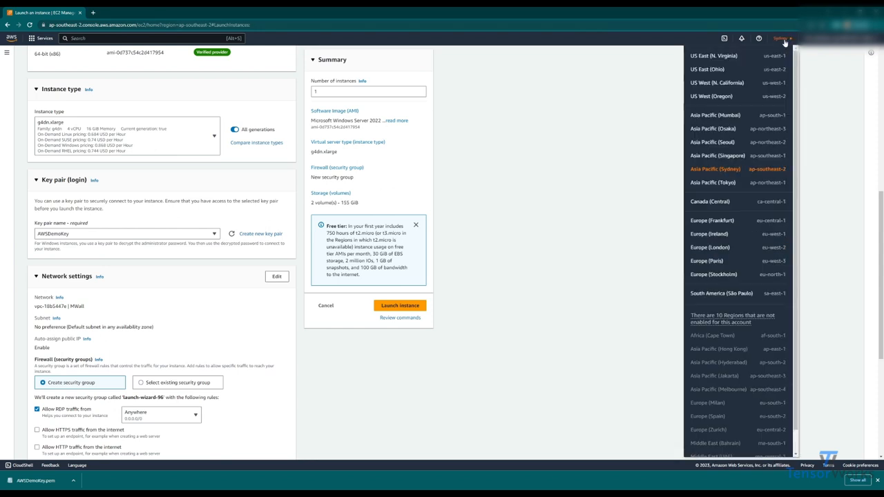
left_click(715, 168)
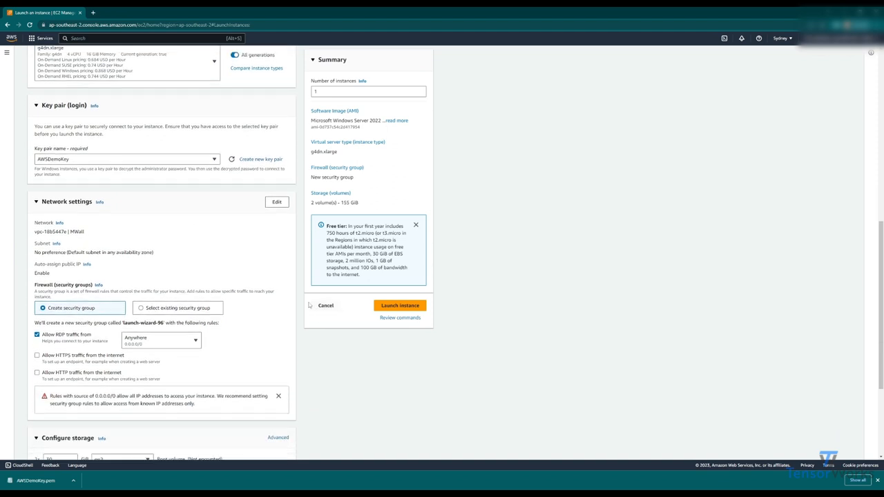
scroll("down", 3)
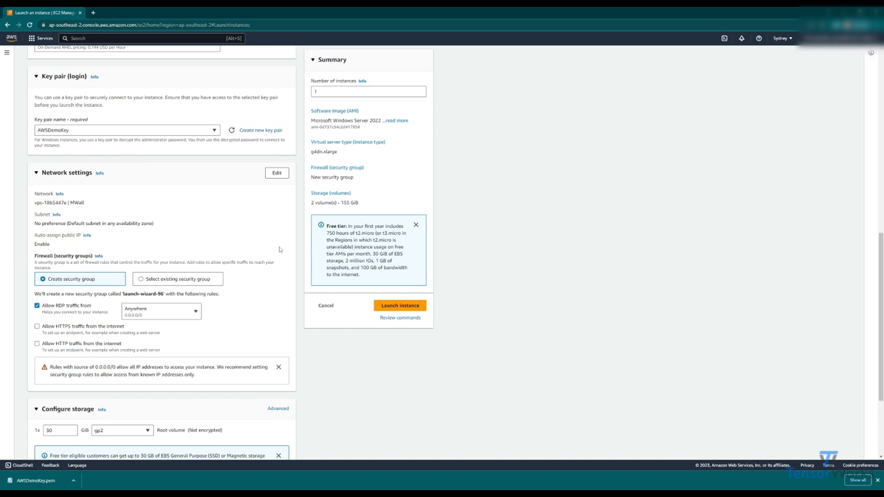
mouse_move(345, 320)
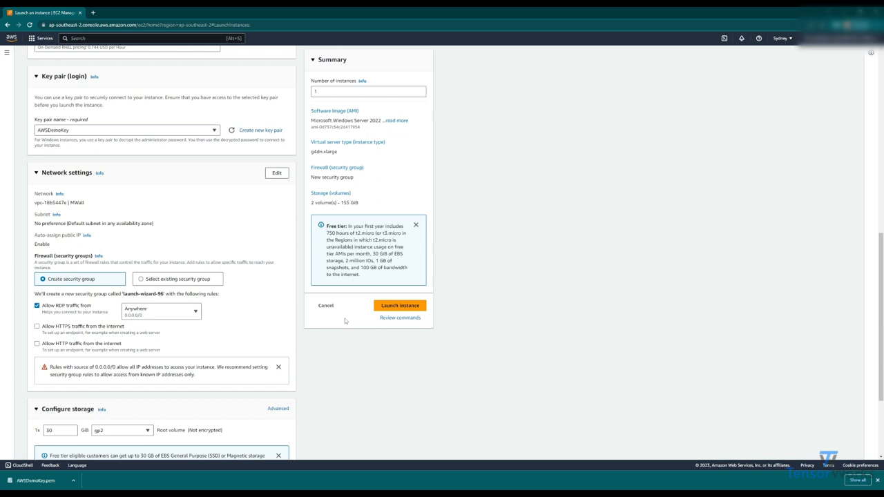
mouse_move(226, 270)
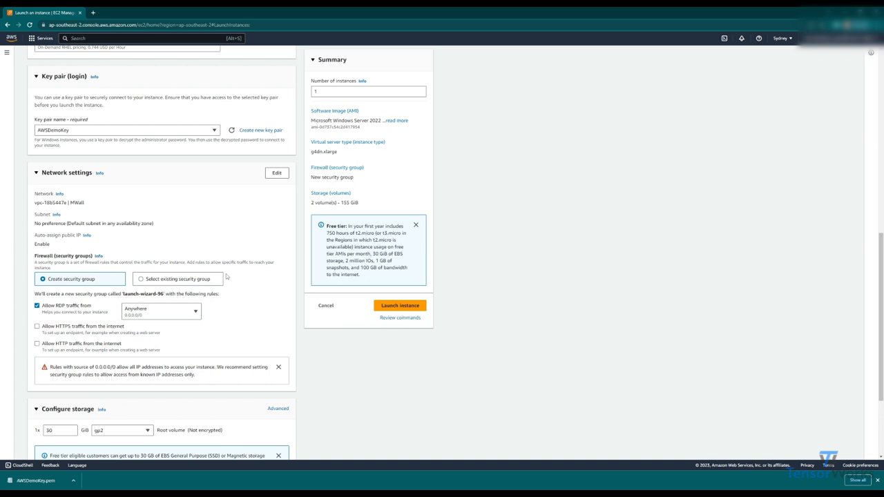
mouse_move(238, 276)
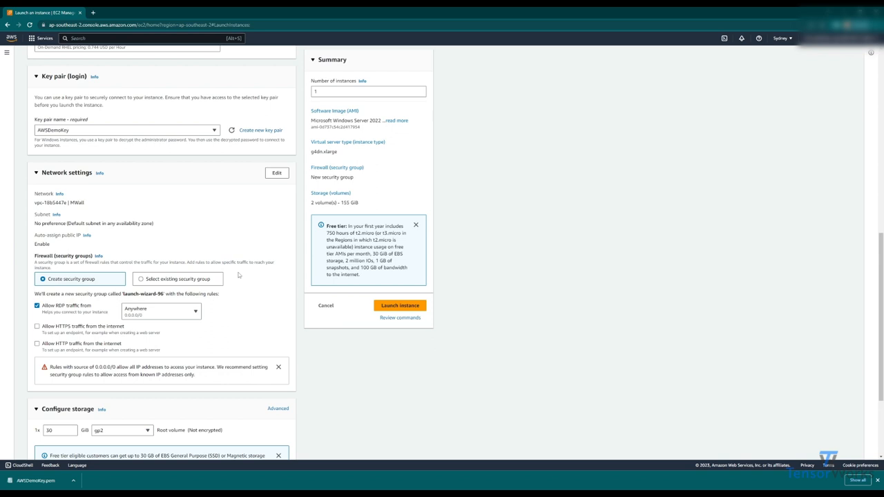
mouse_move(271, 186)
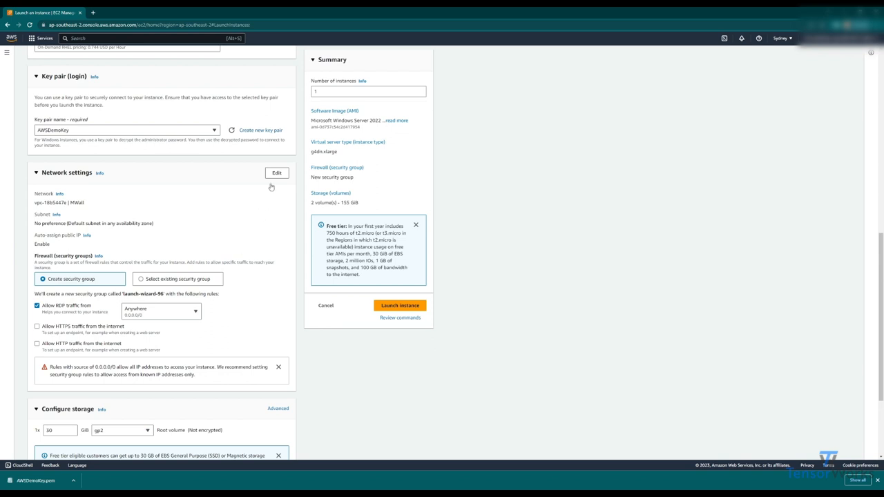
- Enable editing of Network settings and rename the new security group to Insecure-Allow-All
left_click(276, 172)
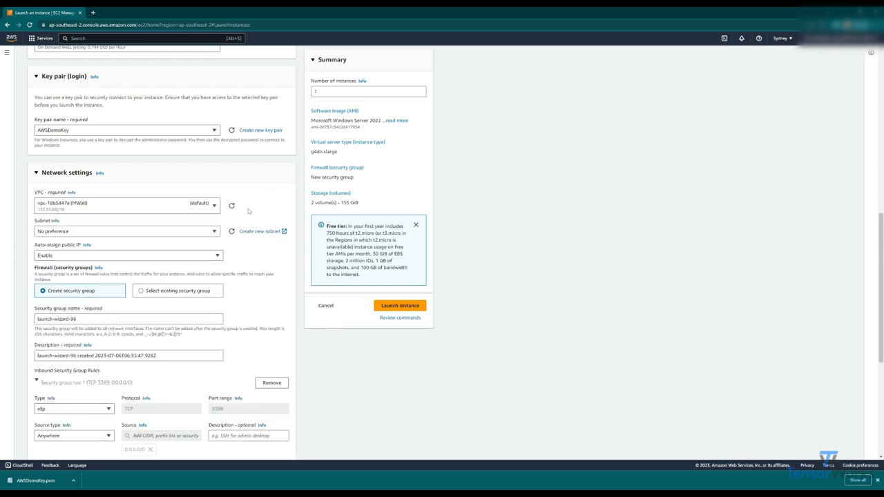
scroll("down", 3)
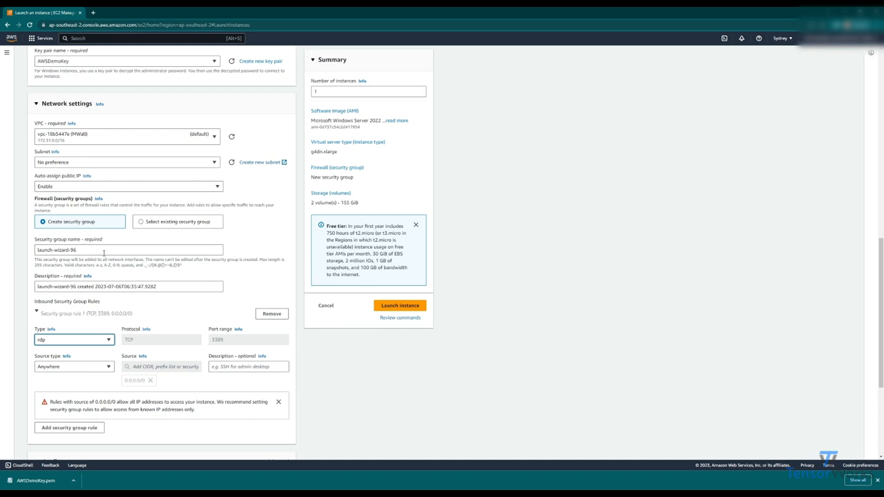
triple_click(127, 248)
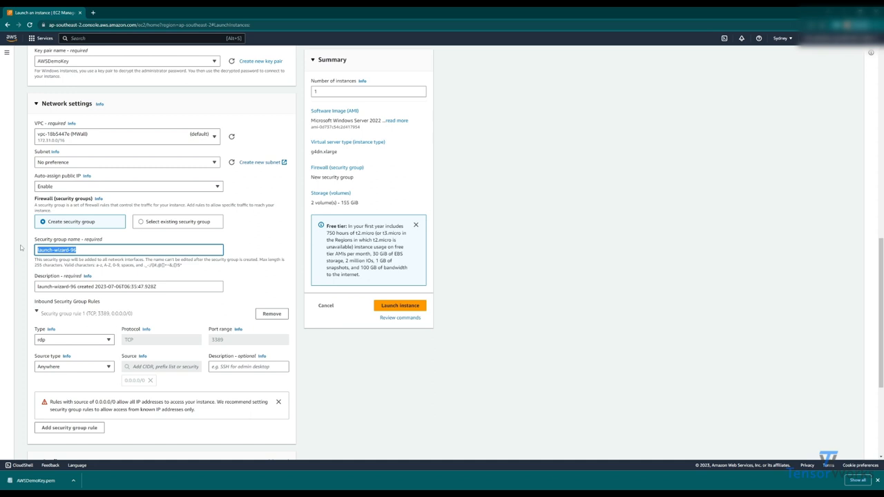
type("MyWebServerGroup")
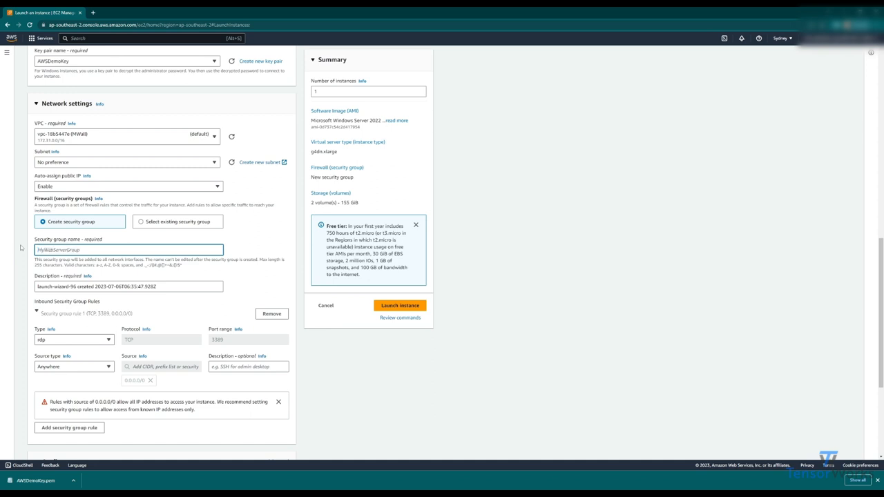
type("Insecure-Allow-")
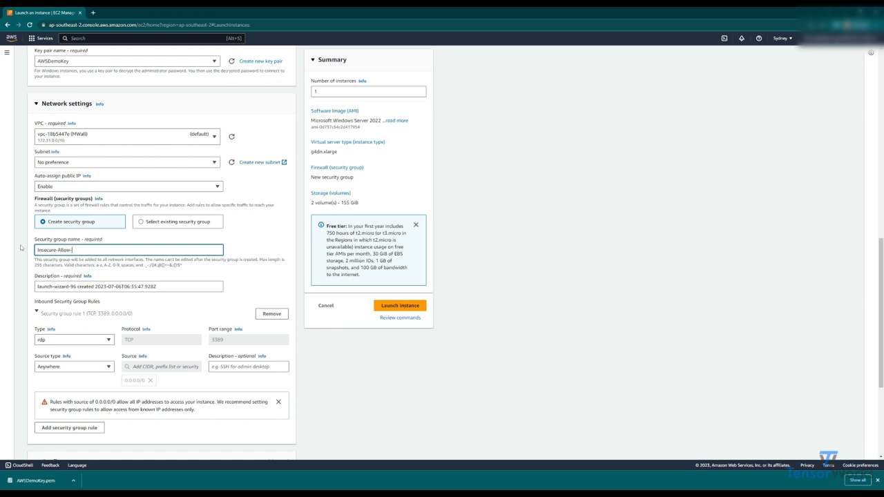
type("All")
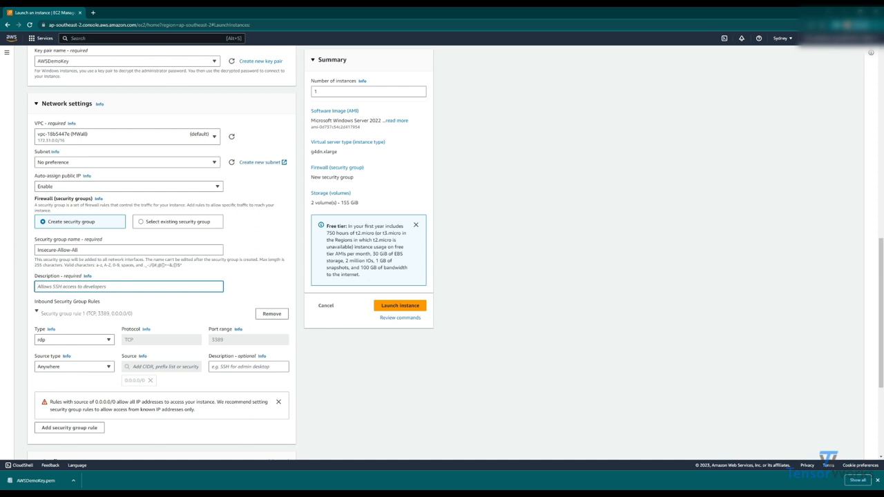
- Set the security group description to INSECURE, DO NOT USE FOR DEPLOYMENT
type("INSD")
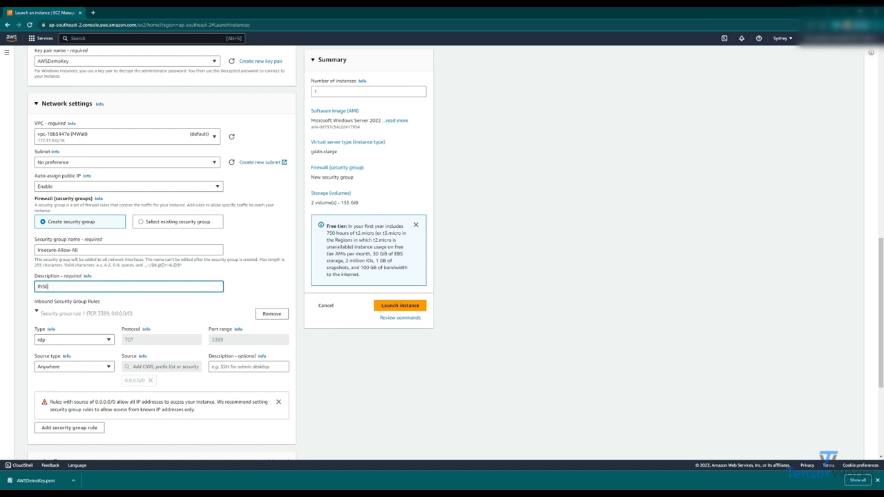
type("INSECURE, DO NOT")
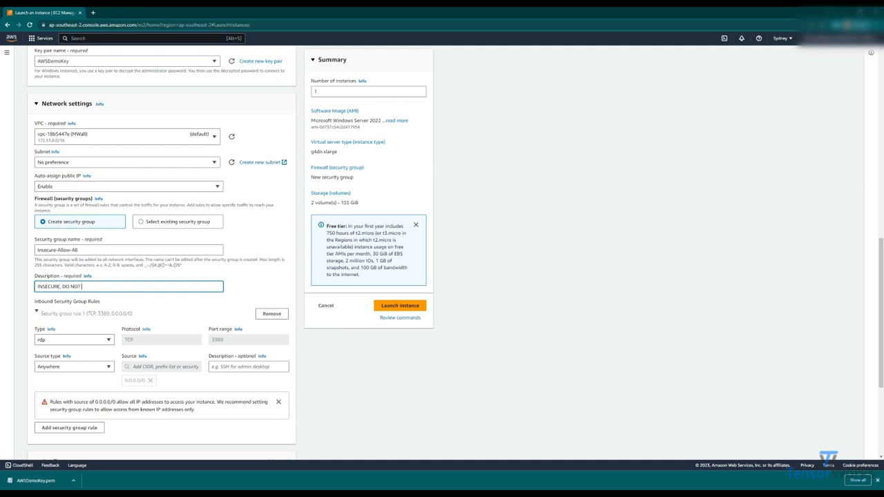
type("USE FOR DEPLOYMENT")
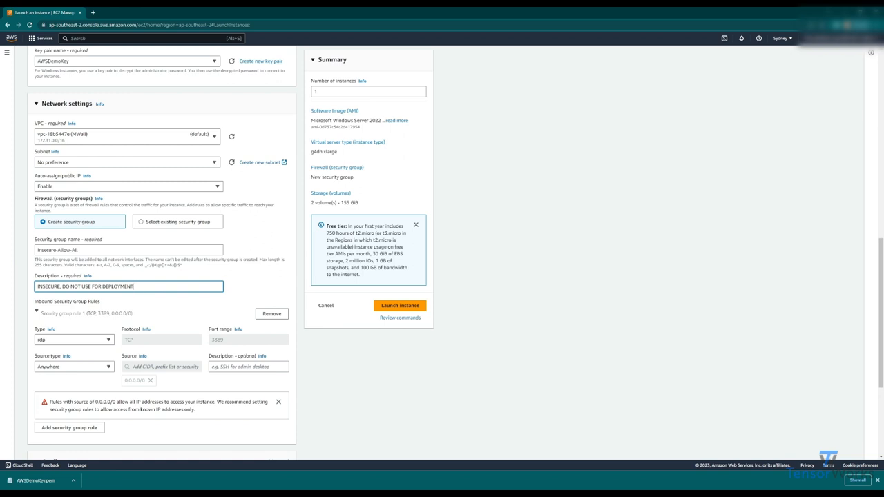
- Change the inbound rule type from RDP to All traffic from anywhere
left_click(72, 339)
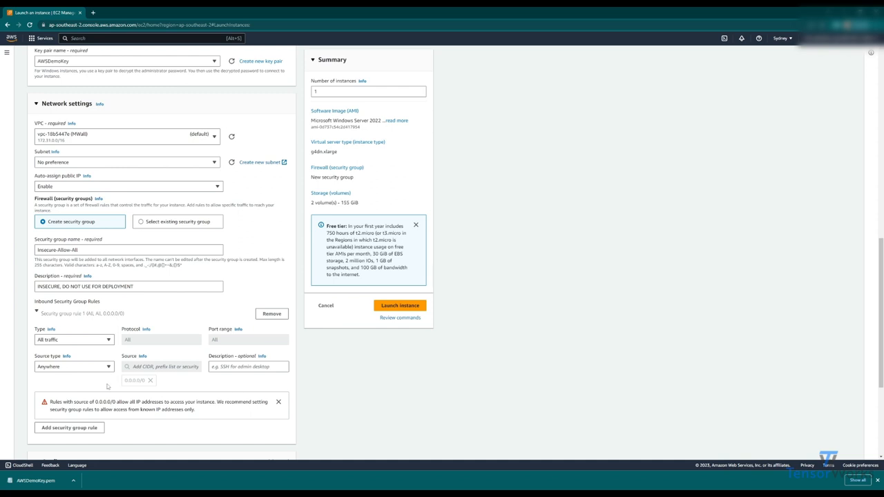
mouse_move(188, 345)
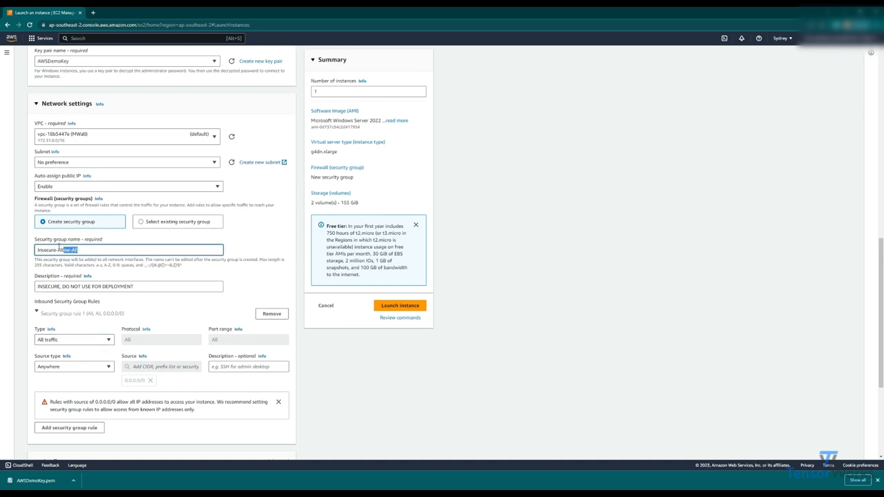
double_click(58, 248)
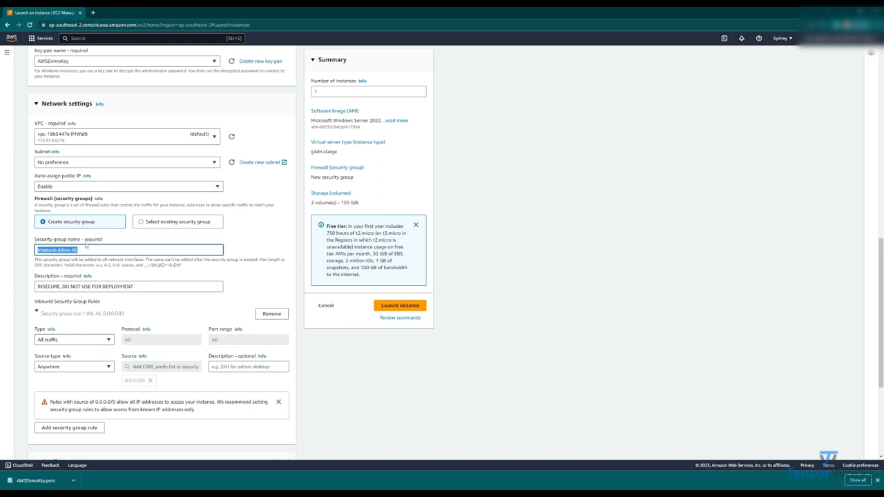
scroll("down", 3)
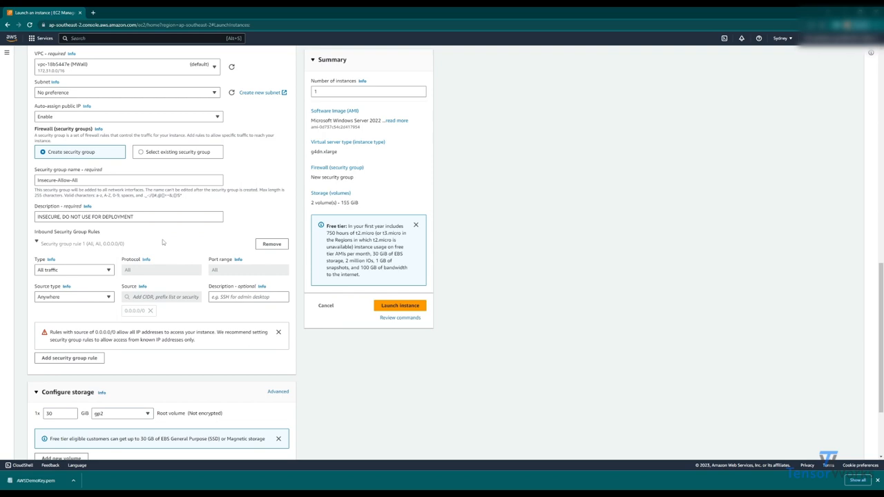
scroll("down", 3)
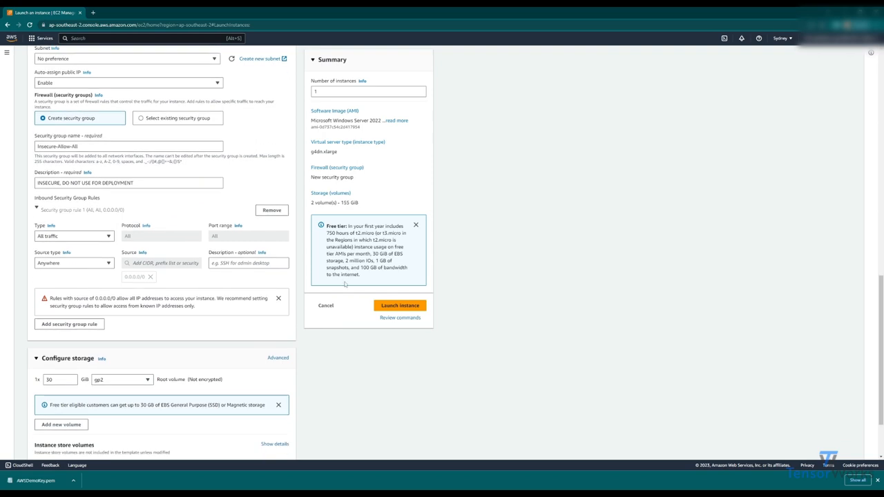